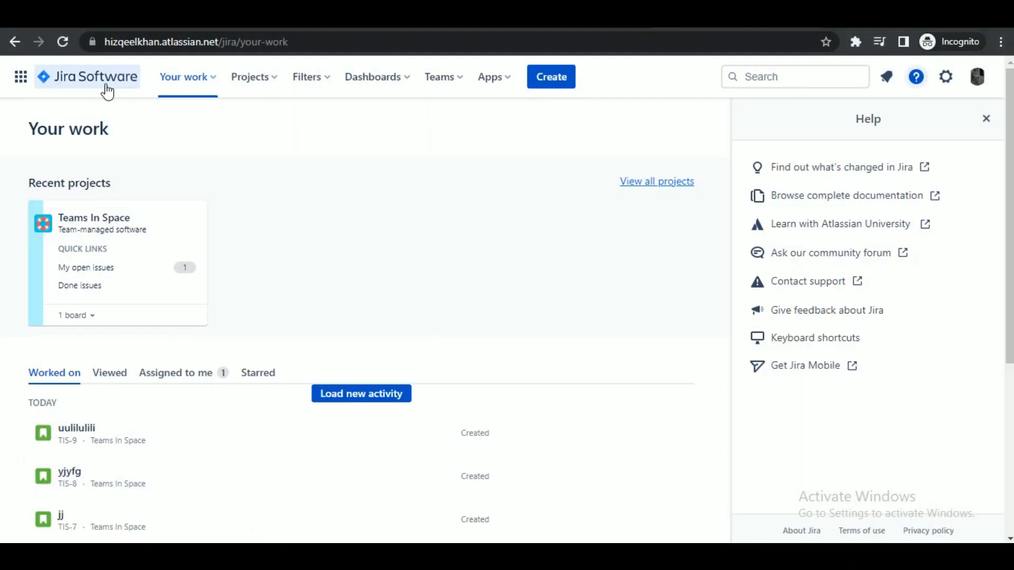
{"action": "mouse_move", "coordinate": [94, 234]}
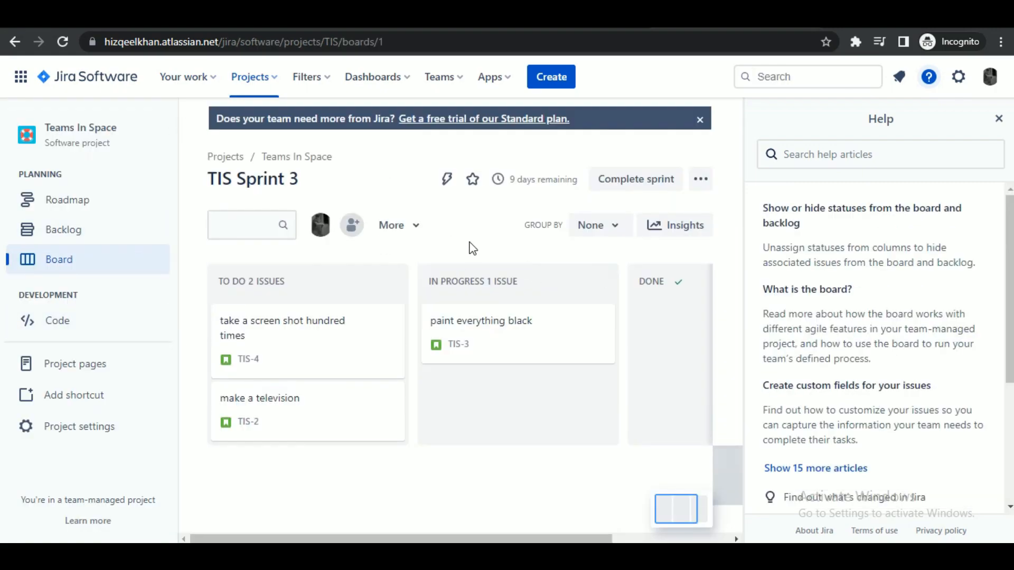
{"action": "mouse_move", "coordinate": [267, 268]}
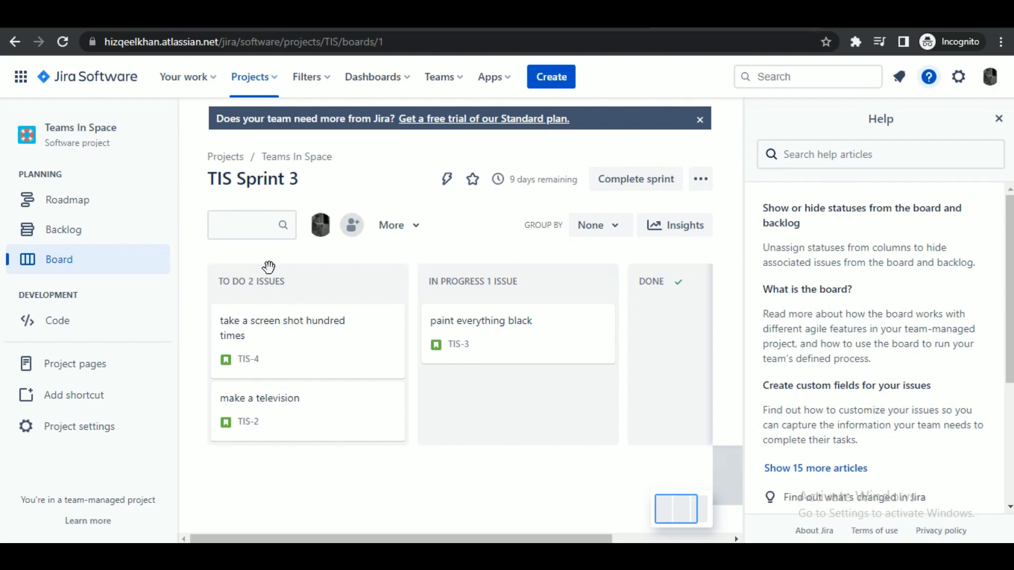
{"action": "mouse_move", "coordinate": [312, 325]}
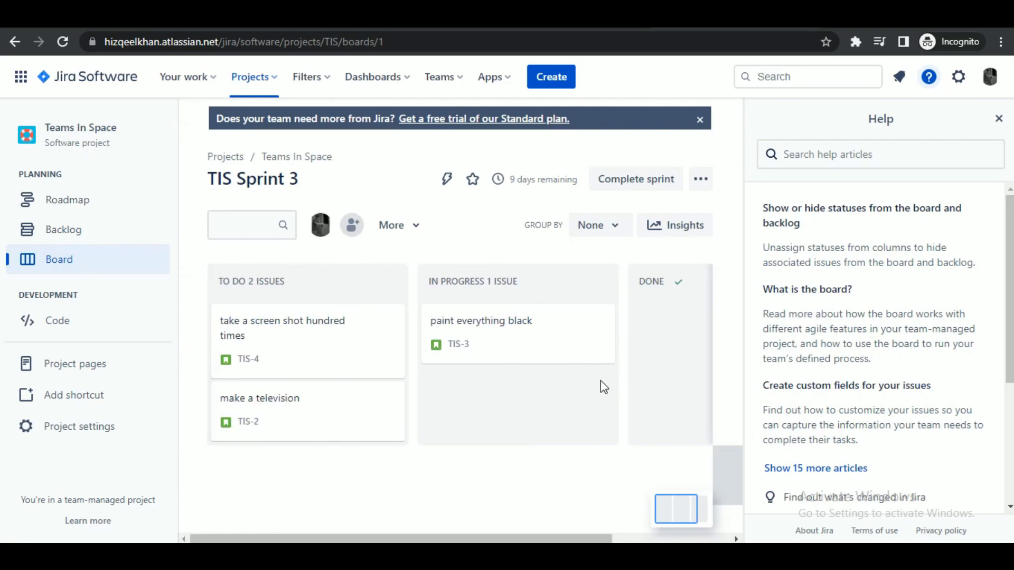
Check the board's More filter options, then go to the Teams In Space backlog.
{"action": "left_click", "coordinate": [391, 225]}
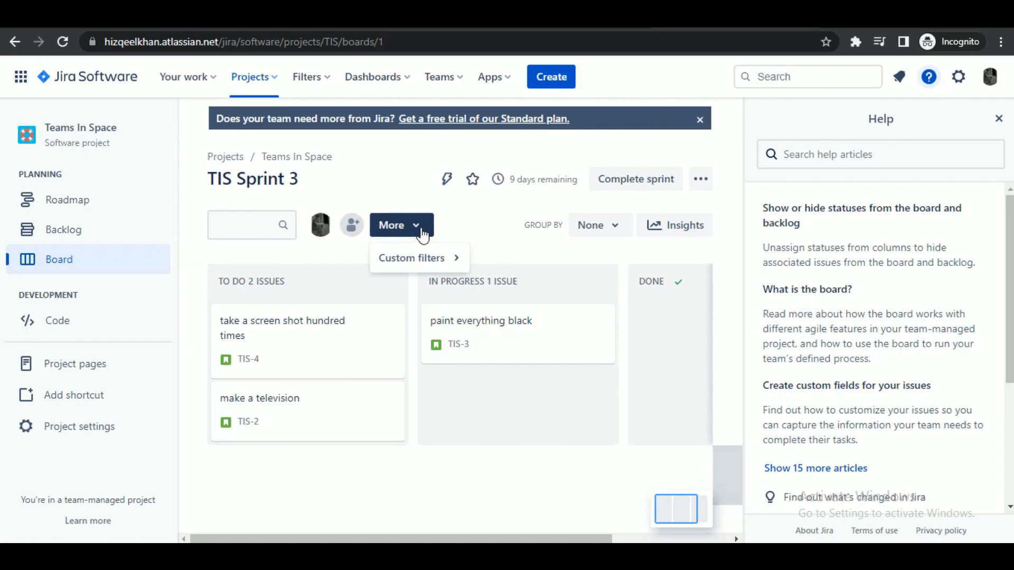
{"action": "left_click", "coordinate": [64, 229]}
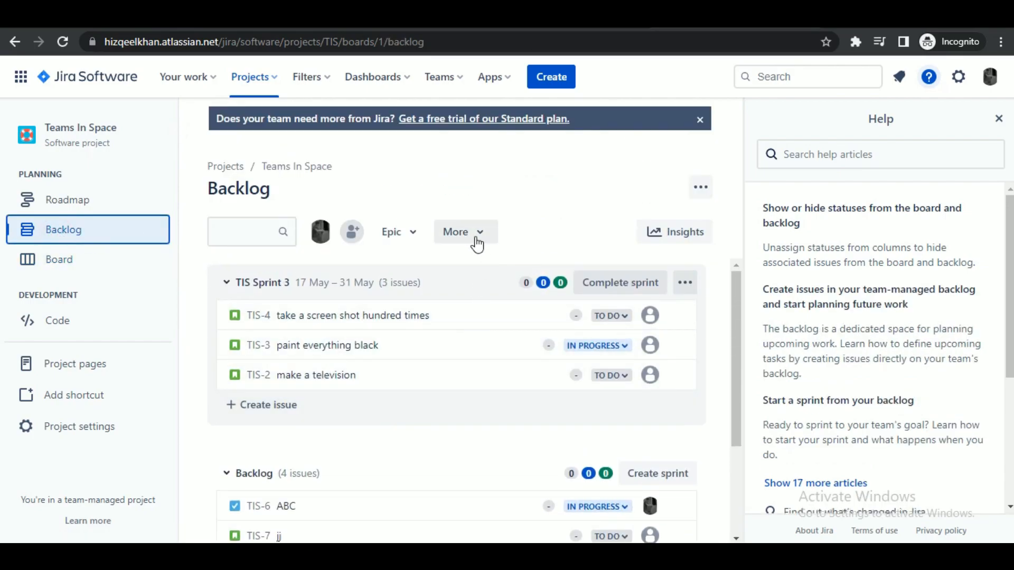
Apply the 'recently updated' then 'me' custom filters, then go to Manage custom filters.
{"action": "left_click", "coordinate": [465, 231]}
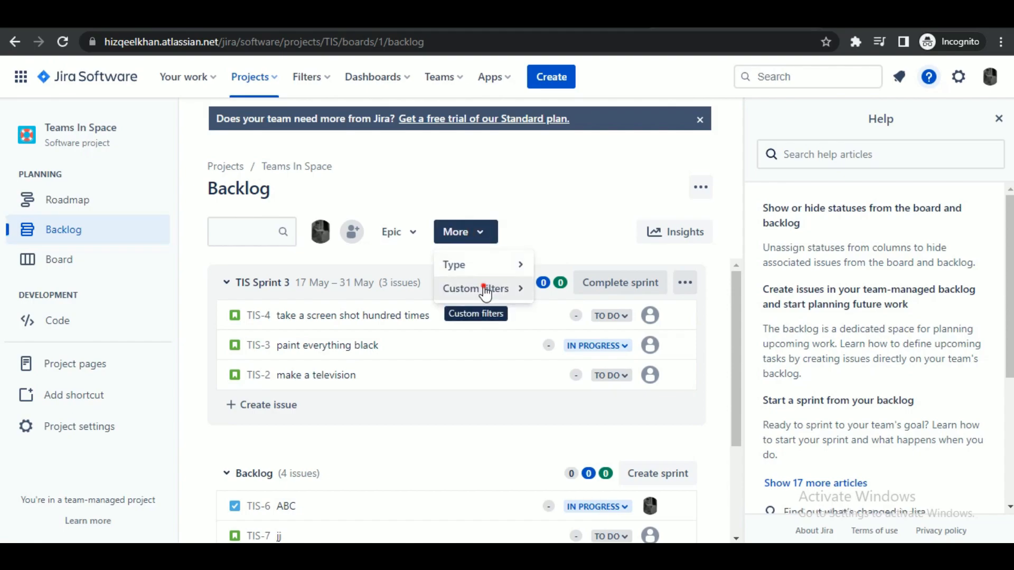
{"action": "left_click", "coordinate": [476, 287]}
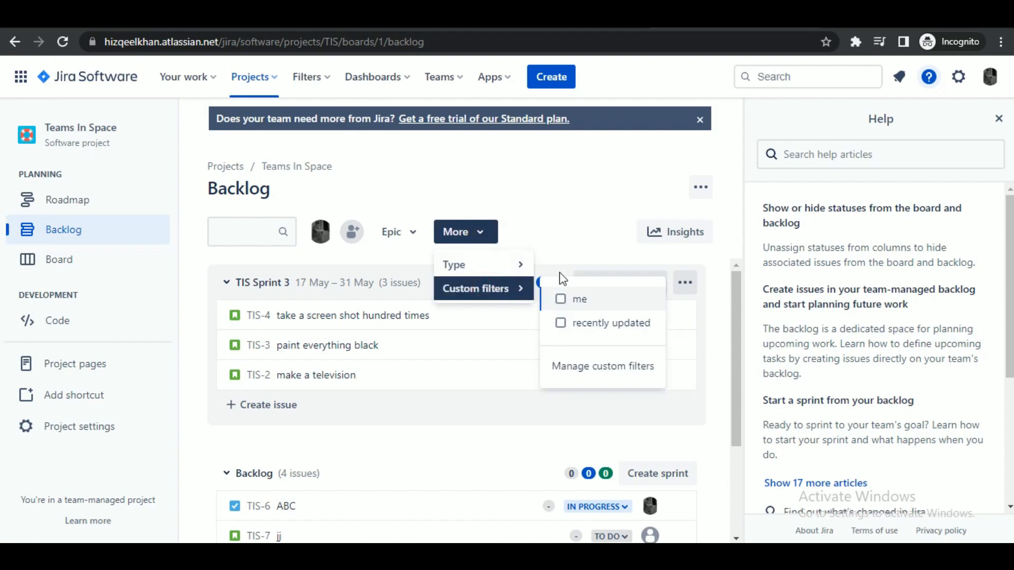
{"action": "left_click", "coordinate": [561, 323]}
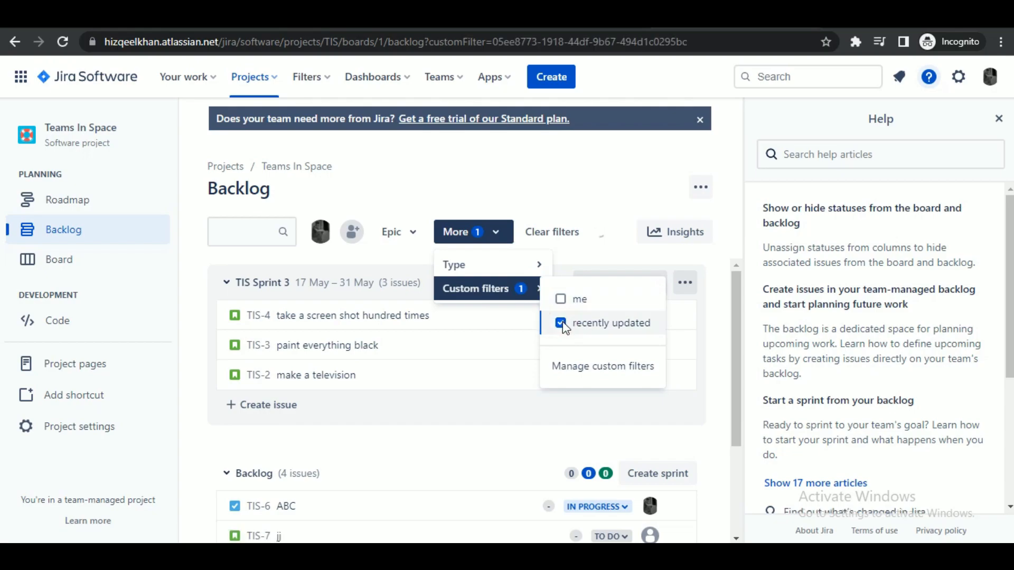
{"action": "left_click", "coordinate": [559, 299]}
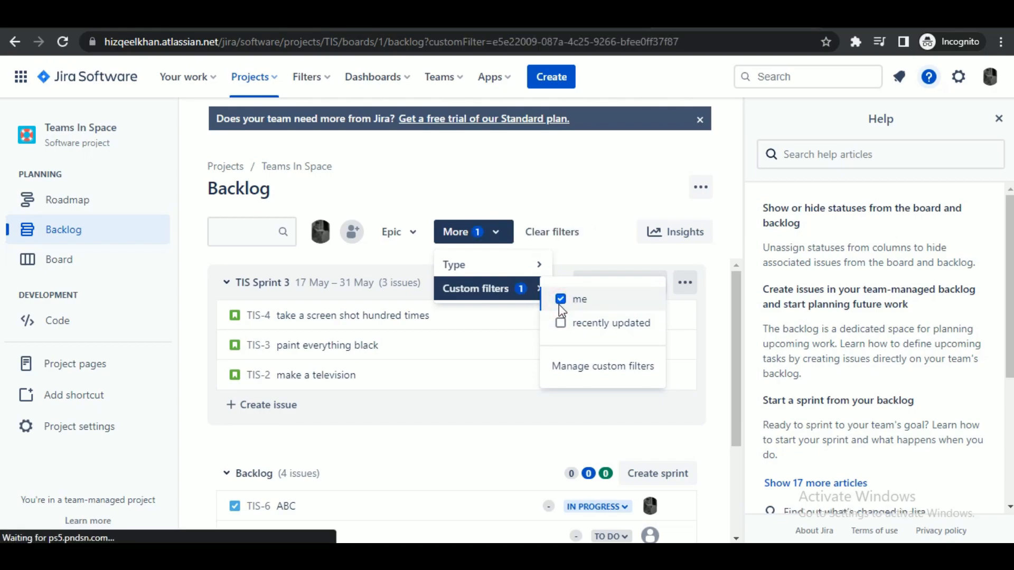
{"action": "left_click", "coordinate": [602, 367]}
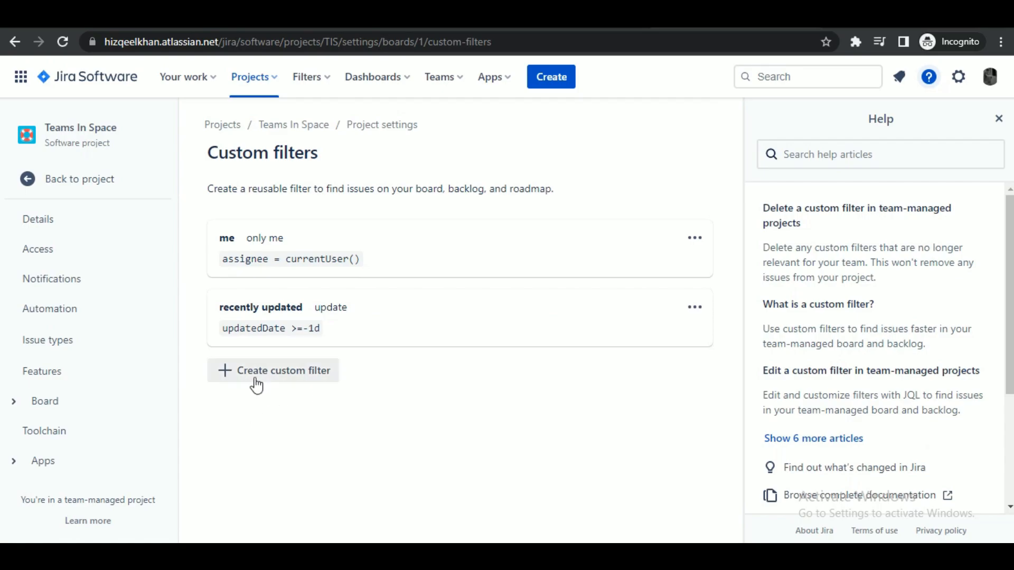
Start a new custom filter, cancel it and return to the backlog.
{"action": "left_click", "coordinate": [283, 369]}
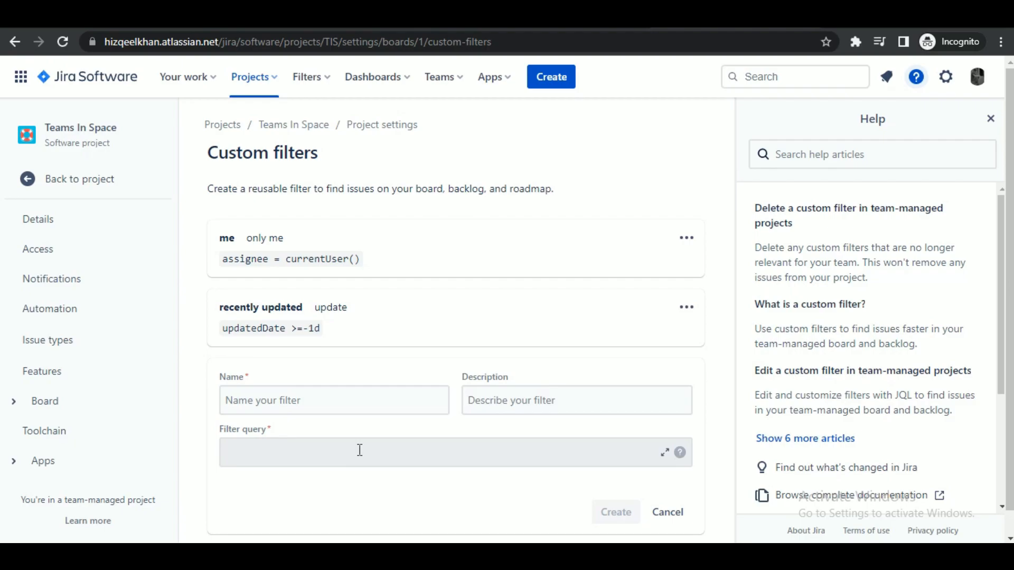
{"action": "left_click", "coordinate": [667, 512]}
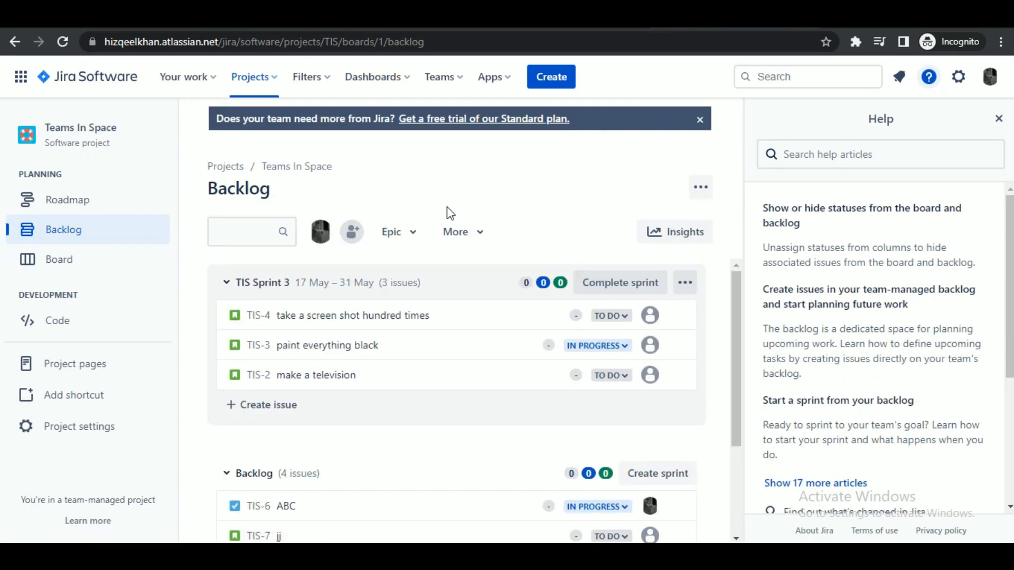
{"action": "left_click", "coordinate": [454, 231]}
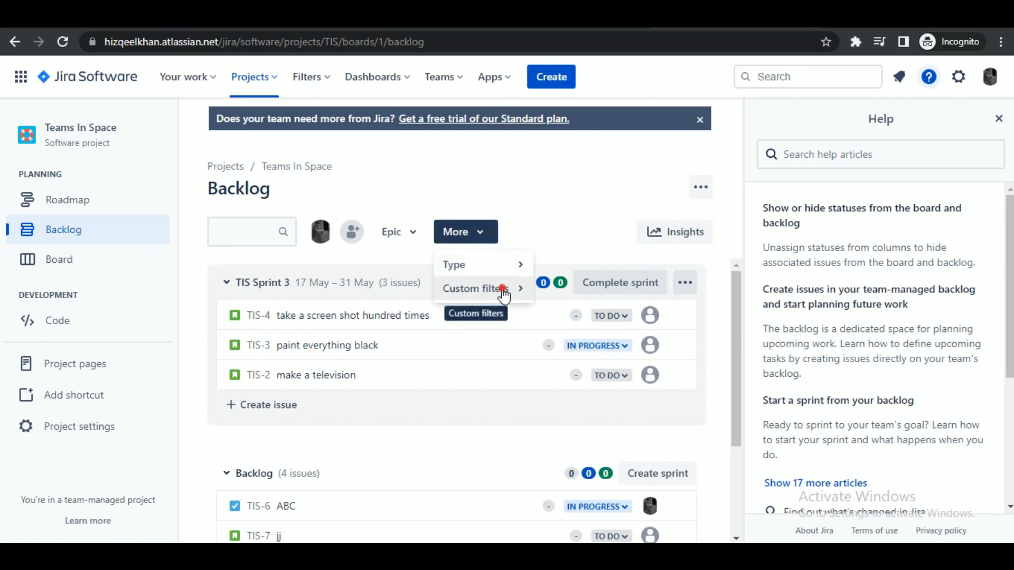
{"action": "left_click", "coordinate": [476, 289]}
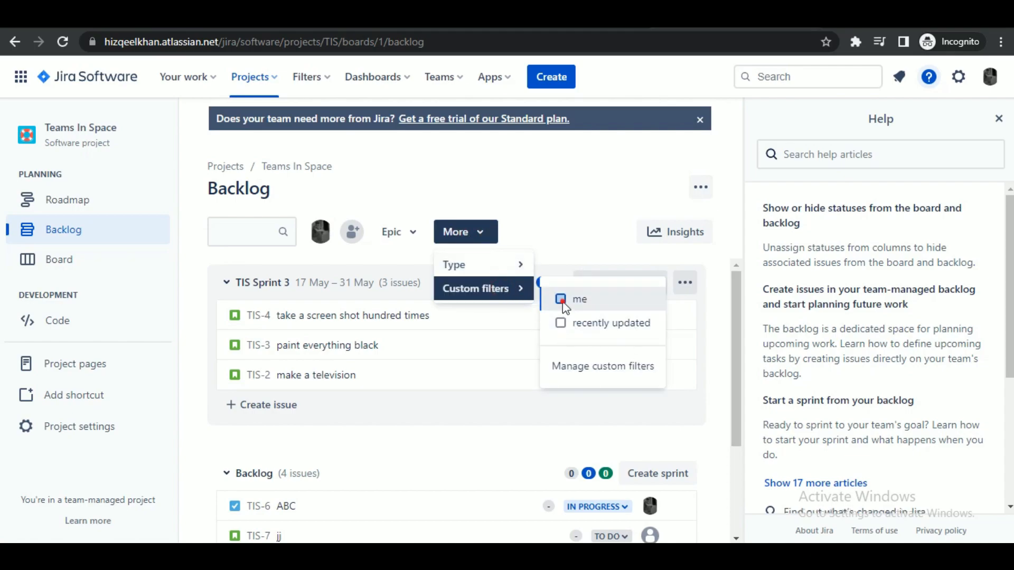
{"action": "left_click", "coordinate": [561, 299]}
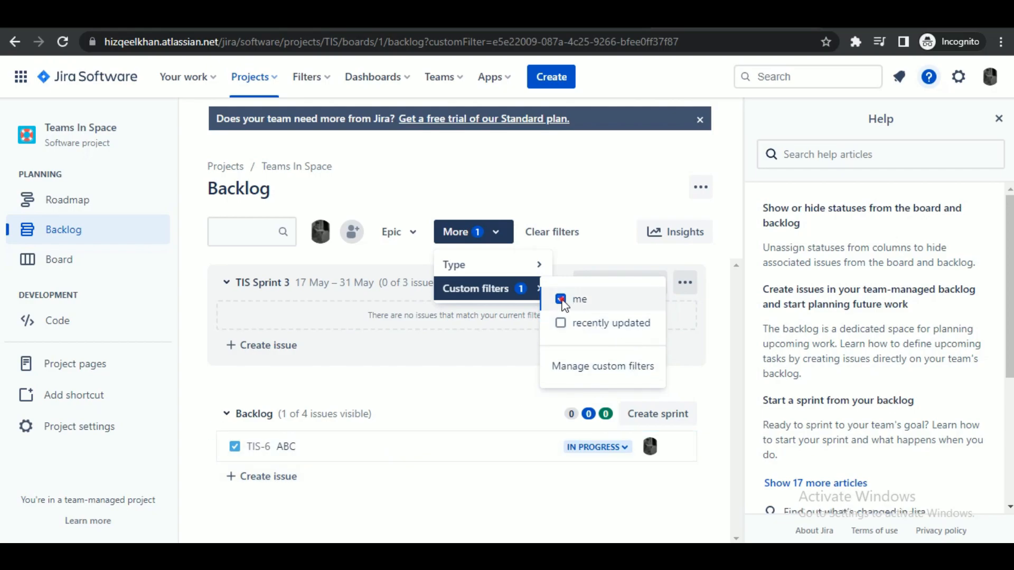
{"action": "left_click", "coordinate": [561, 299]}
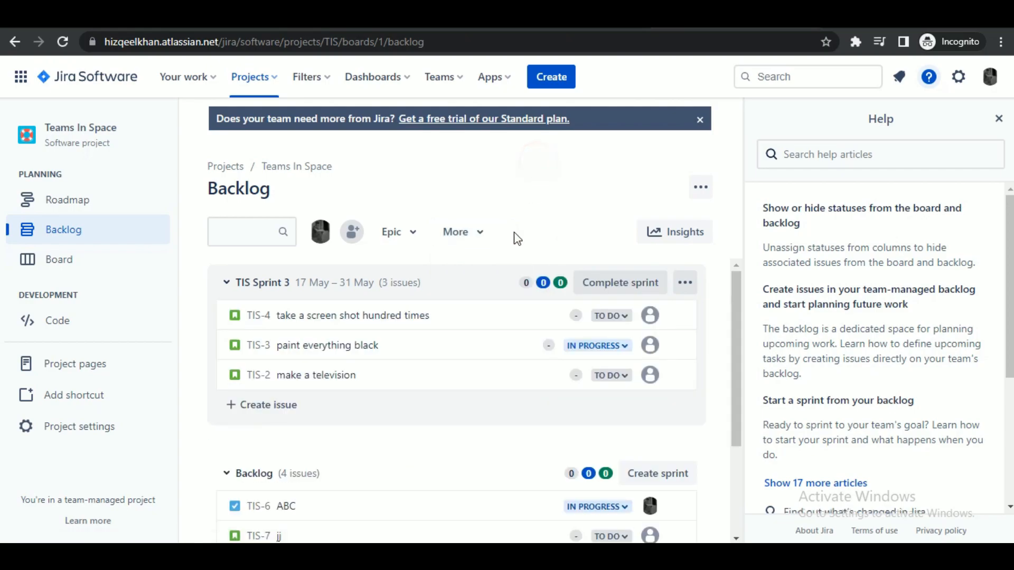